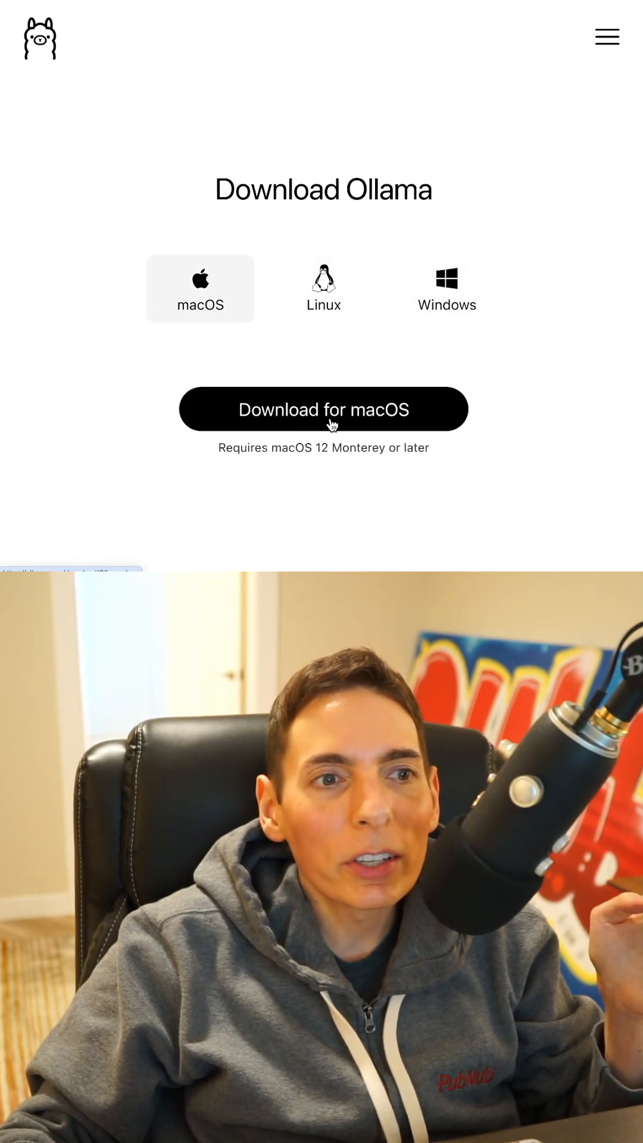
{"action": "mouse_move", "coordinate": [450, 500]}
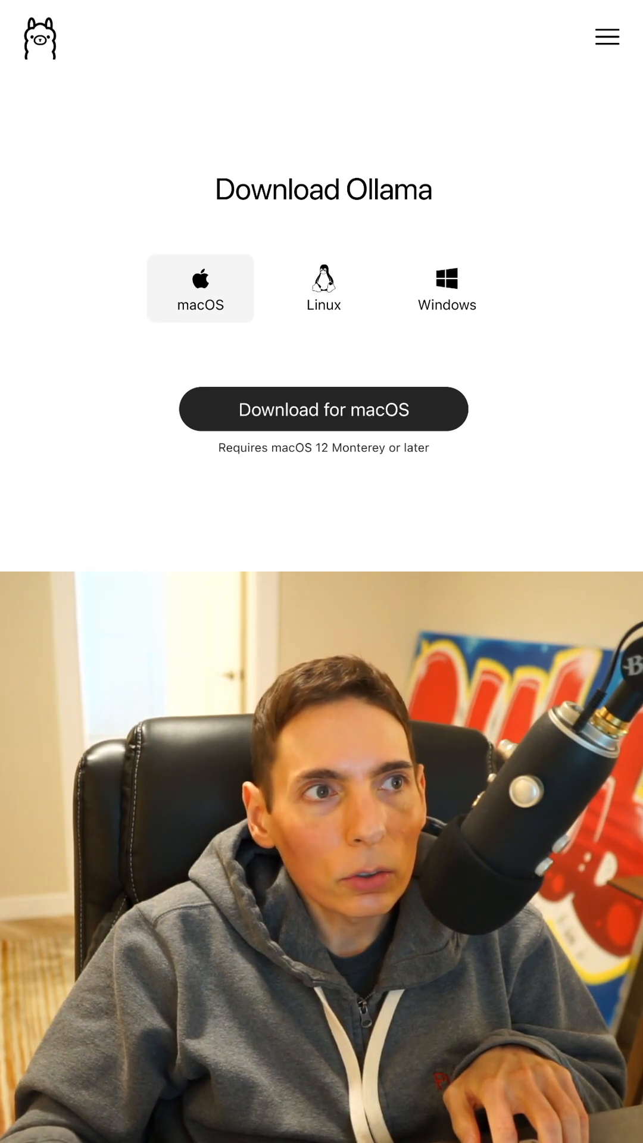
Step: Review the Linux and macOS install options, then locate and select the dolphin-llama3:8b size on the model page
{"action": "left_click", "coordinate": [323, 288]}
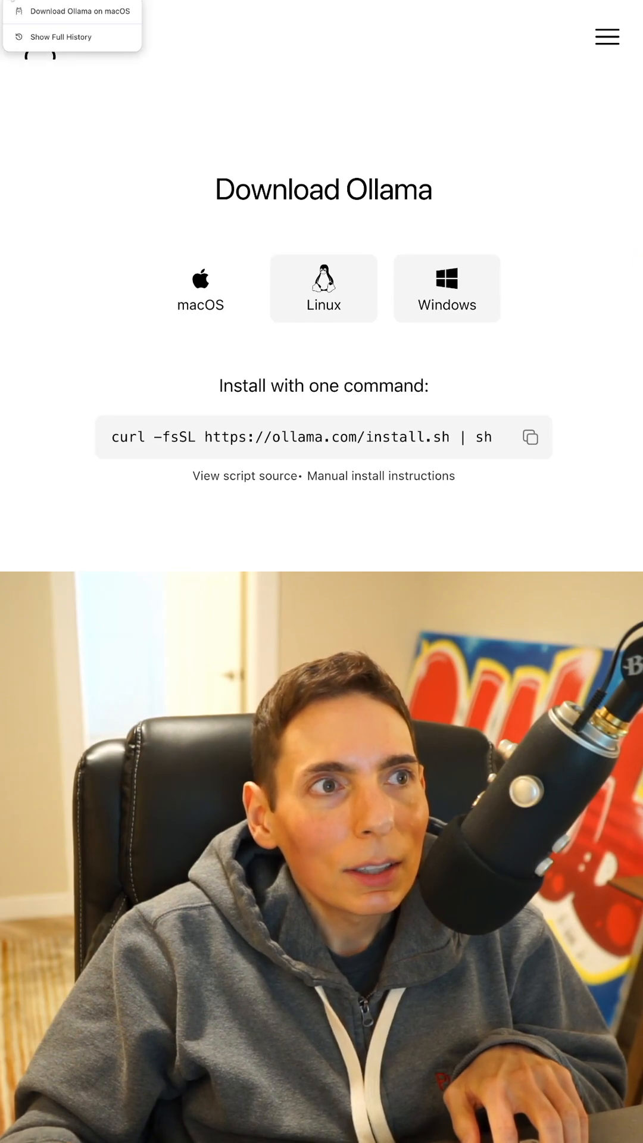
{"action": "left_click", "coordinate": [200, 288]}
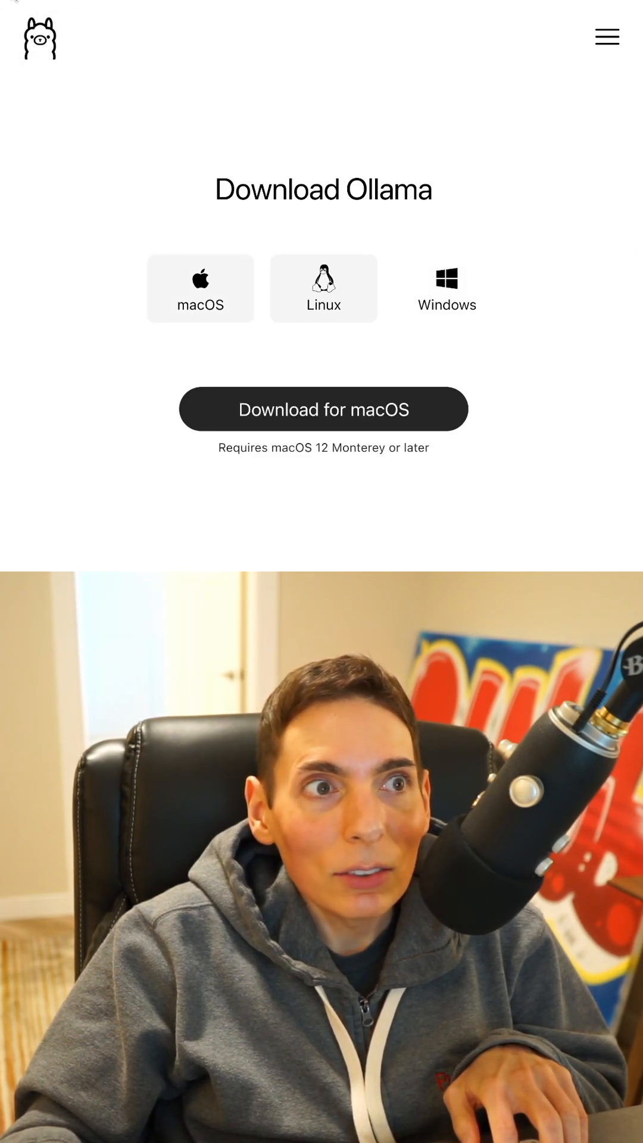
{"action": "key", "text": "Ctrl+f"}
{"action": "type", "text": "censored"}
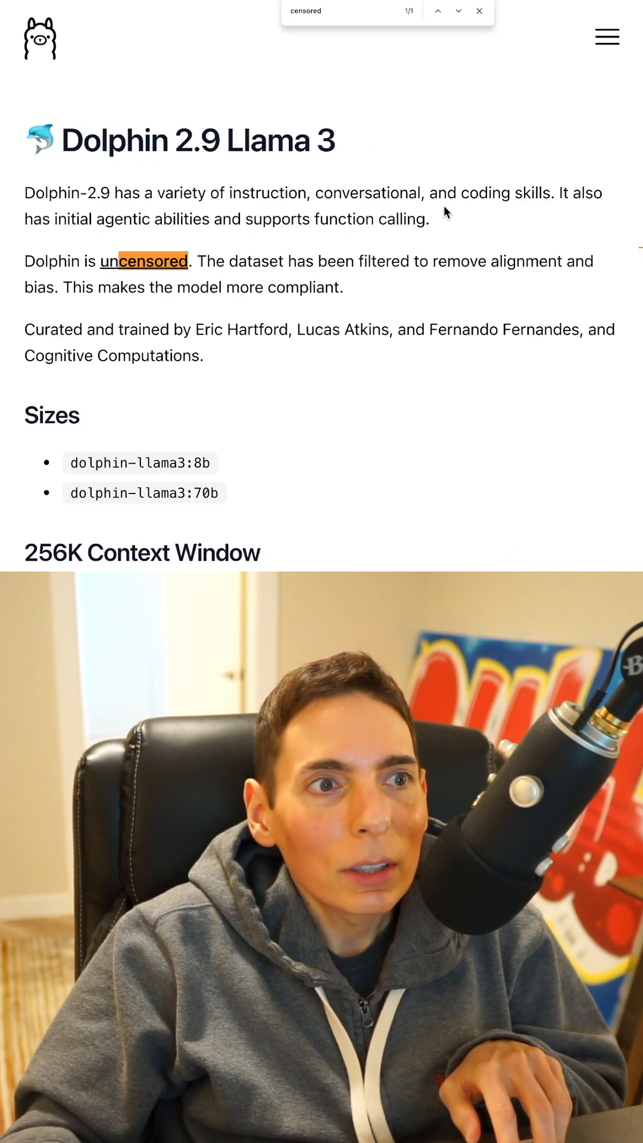
{"action": "scroll", "scroll_direction": "down", "scroll_amount": 3}
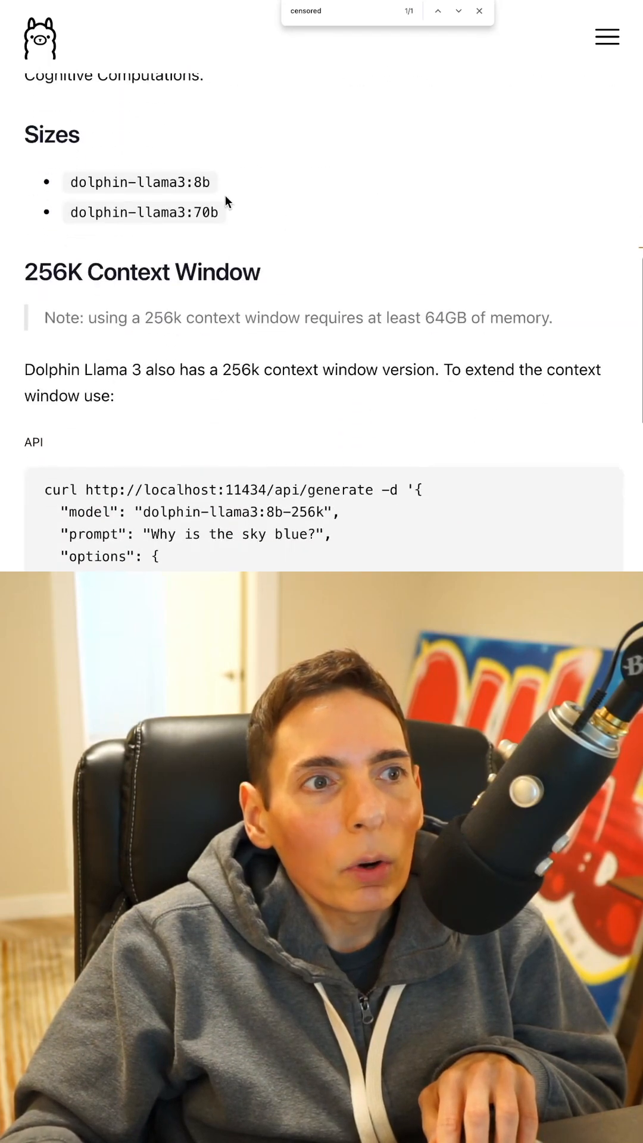
{"action": "double_click", "coordinate": [138, 183]}
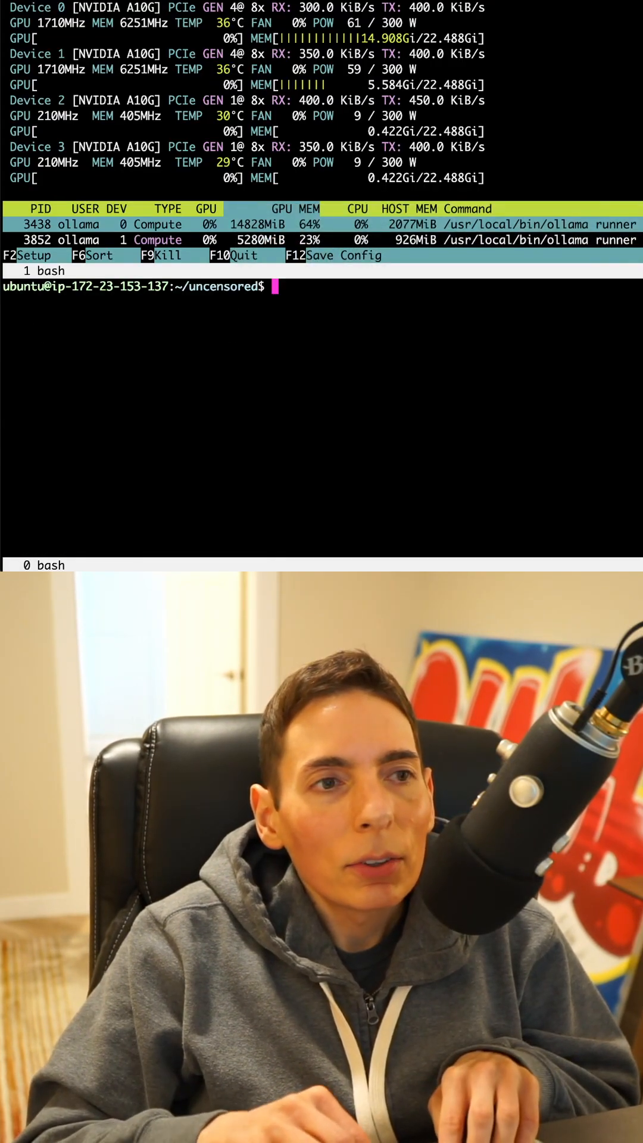
Step: Pull dolphin-llama3:8b with 'ollama pull dolphin-llama3:8b' until success, then recall the command
{"action": "type", "text": "ollama"}
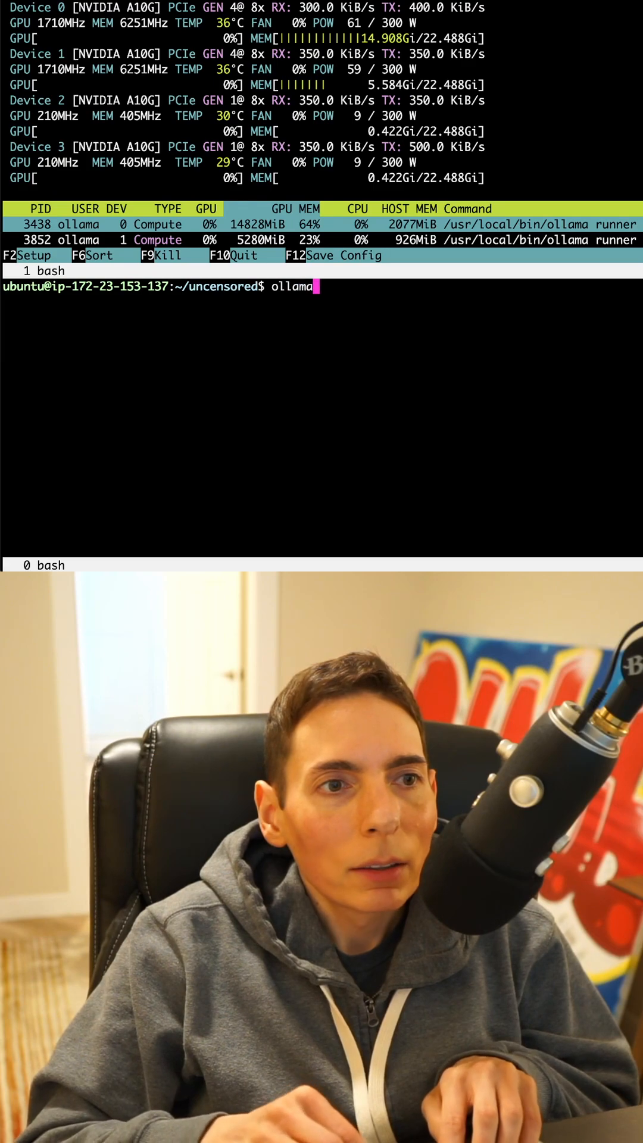
{"action": "type", "text": "pull dolphin-llama3:8b"}
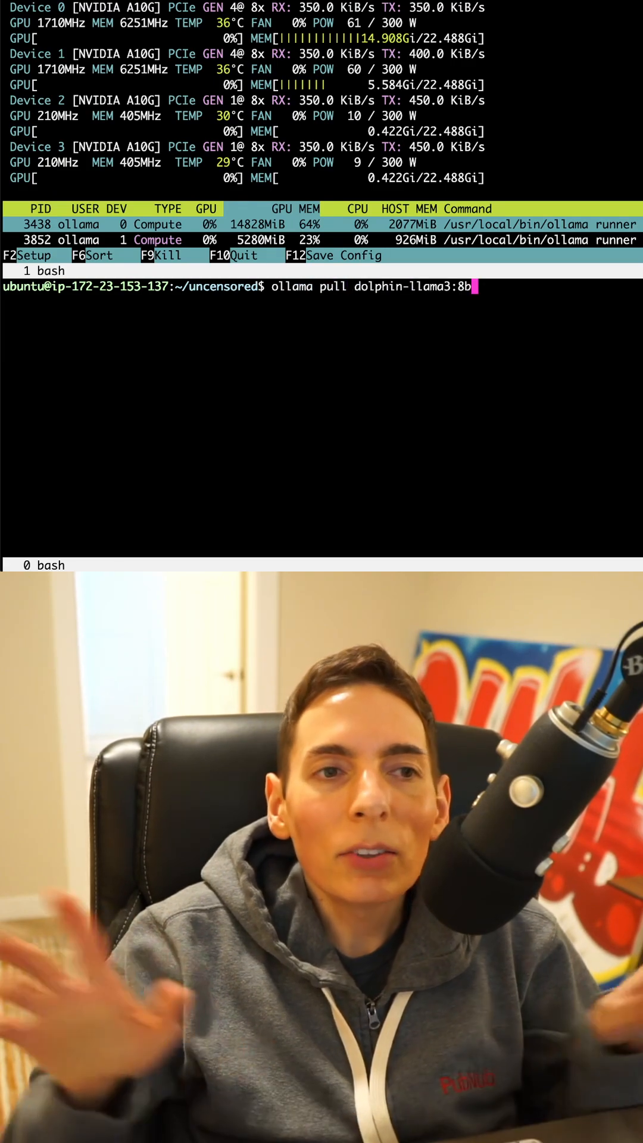
{"action": "key", "text": "Return"}
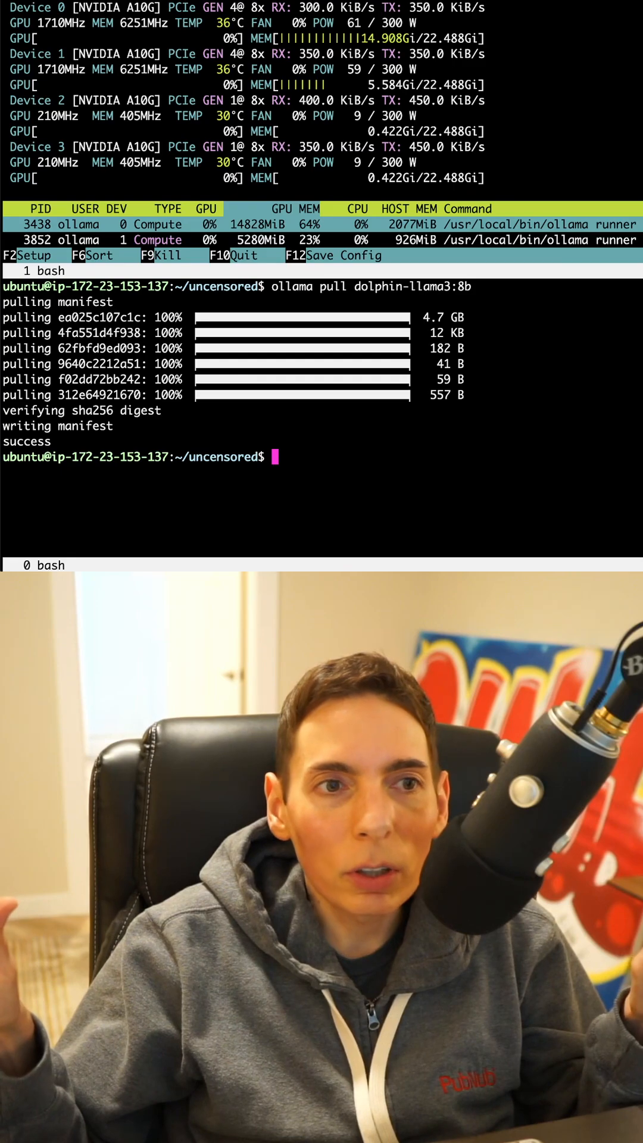
{"action": "key", "text": "Up"}
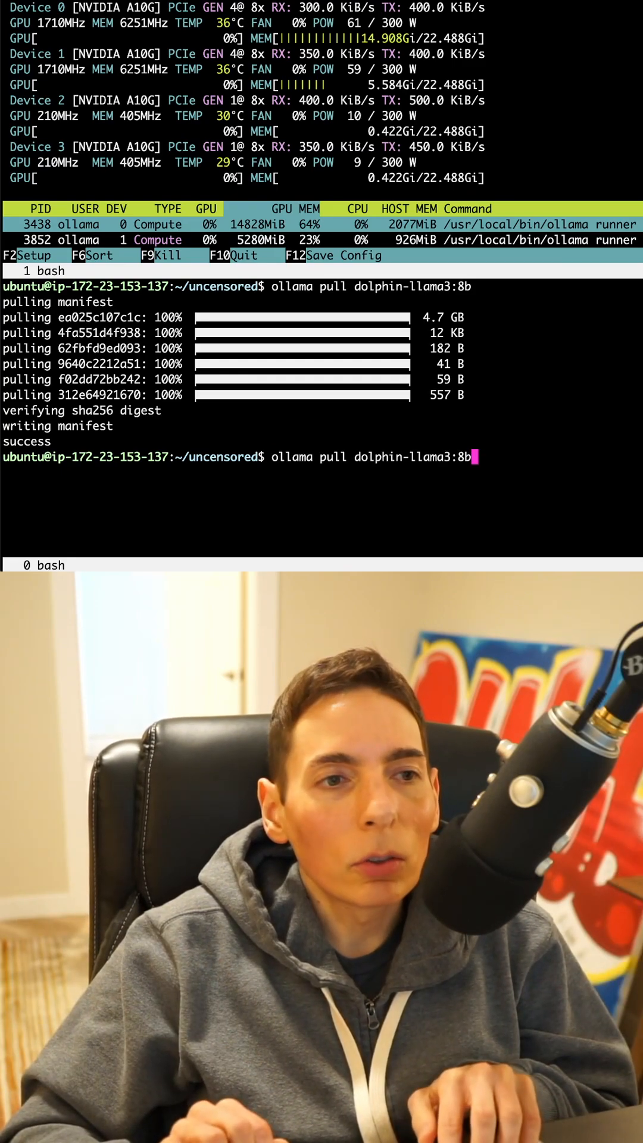